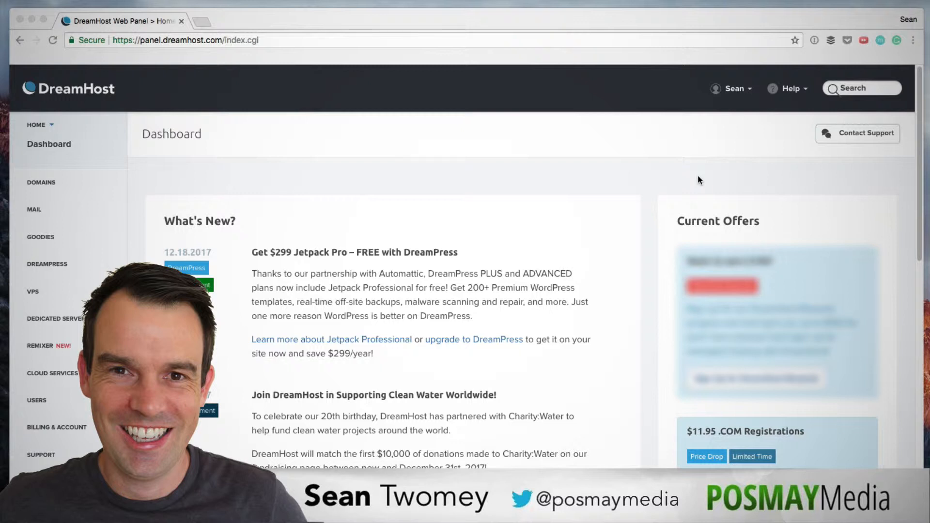
pyautogui.moveTo(719, 172)
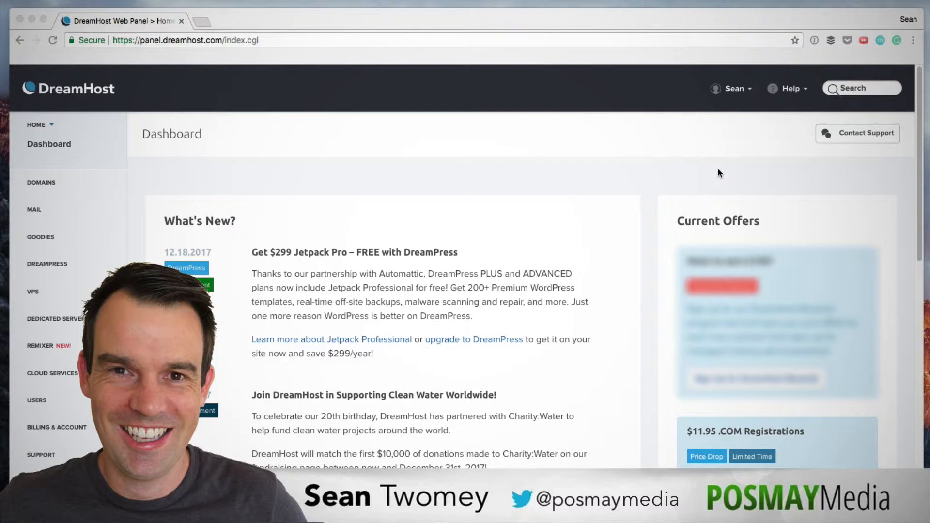
pyautogui.moveTo(706, 173)
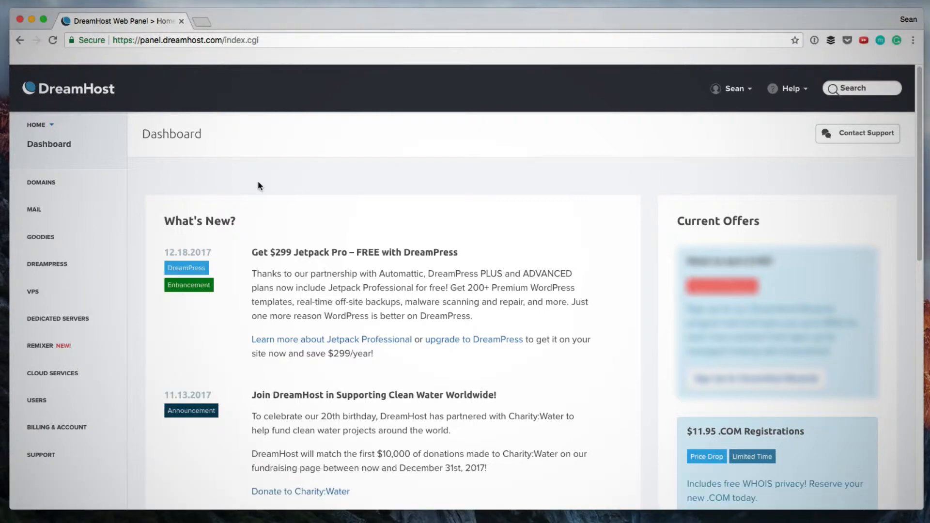
# - Go to Domains > Registrations and set Auto Renew to yes for posmay.com
pyautogui.click(41, 182)
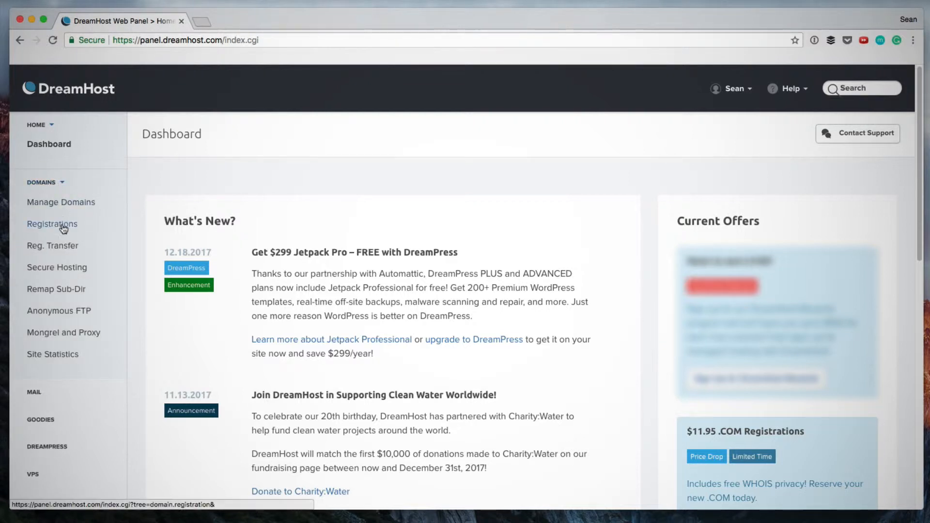
pyautogui.click(52, 224)
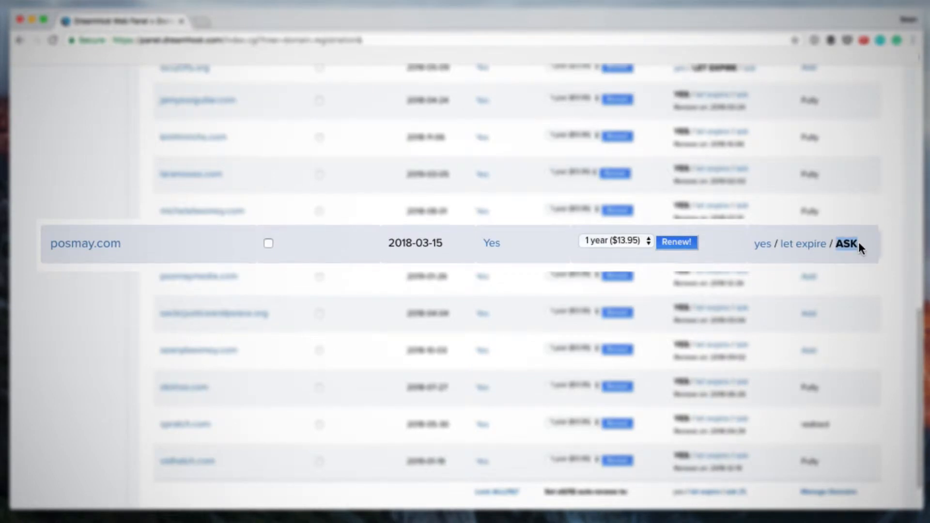
pyautogui.moveTo(804, 246)
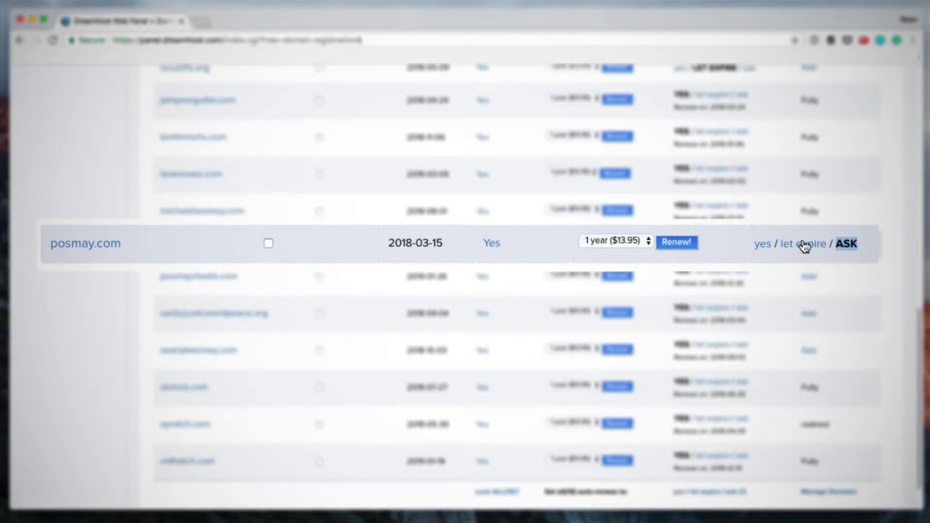
pyautogui.moveTo(766, 251)
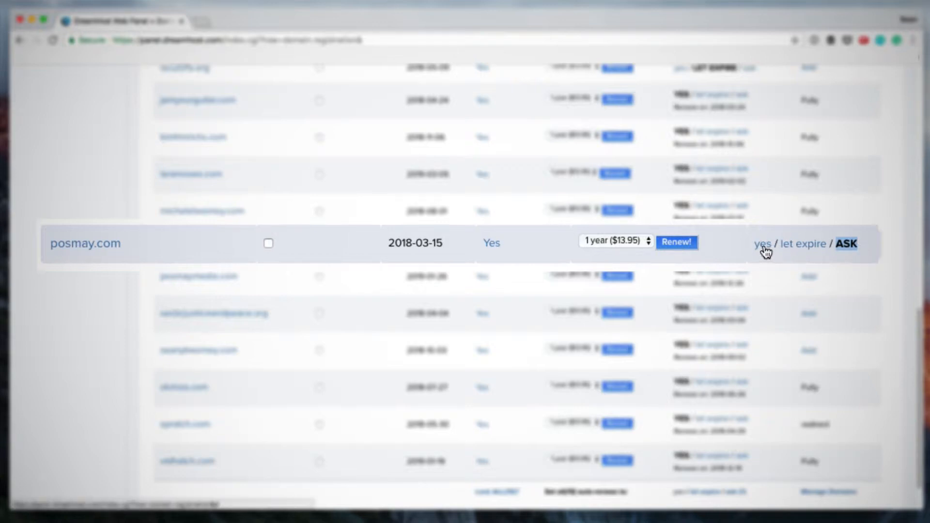
pyautogui.click(761, 244)
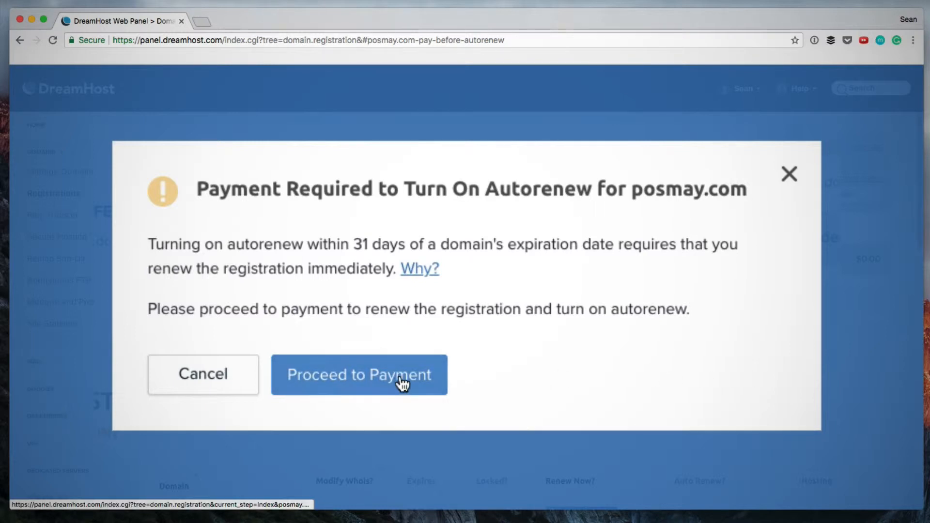
# - Proceed to payment for the posmay.com autorenew renewal
pyautogui.click(359, 374)
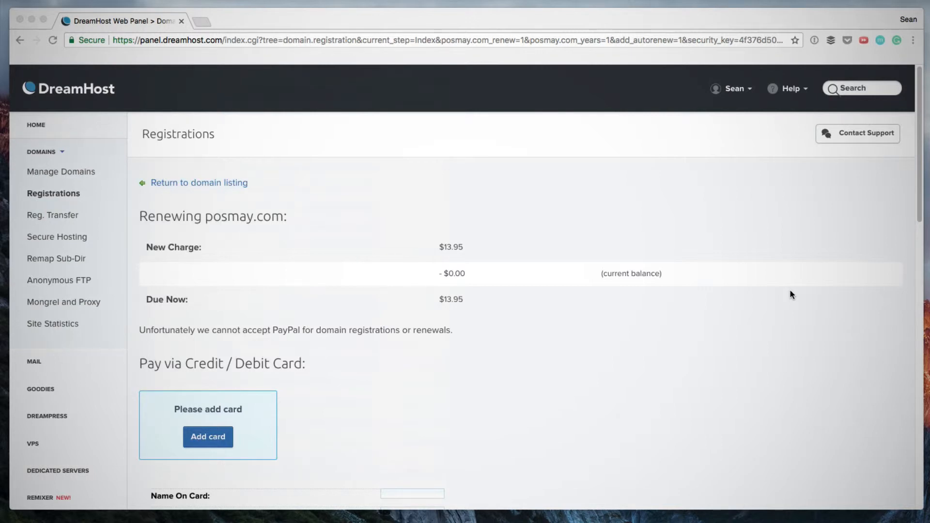
pyautogui.moveTo(702, 312)
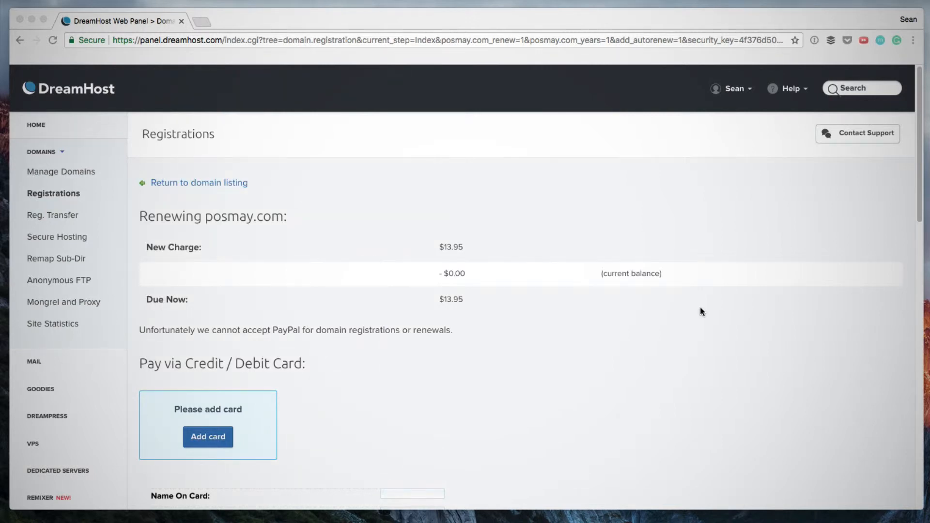
# - Add a new payment card with its details to the posmay.com renewal
pyautogui.scroll(-3)
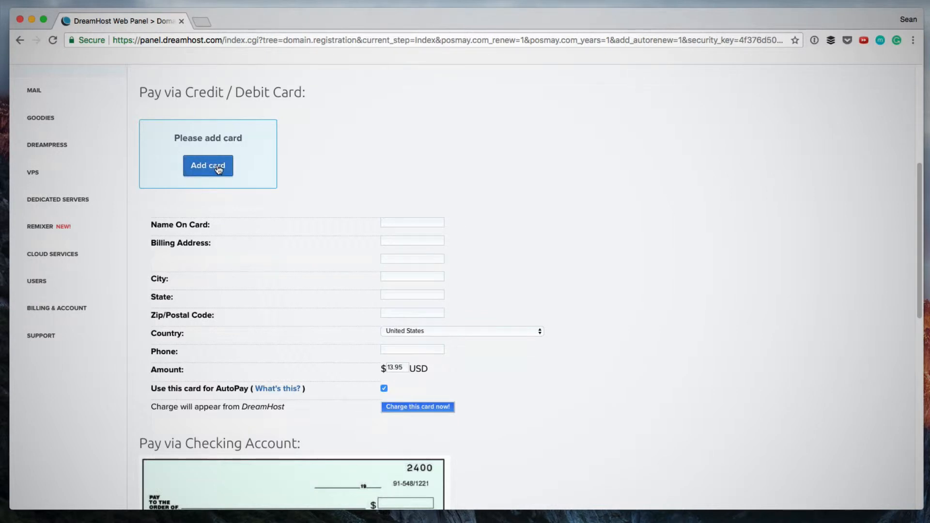
pyautogui.click(208, 166)
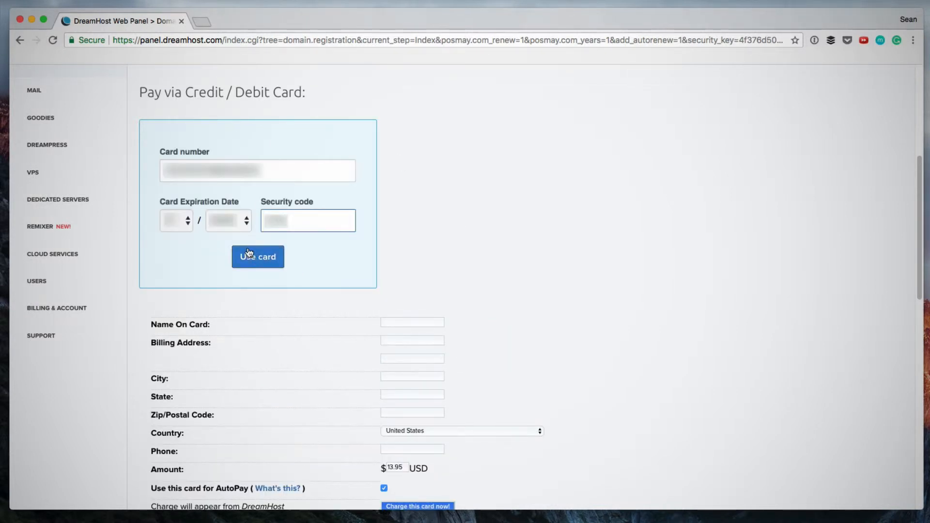
pyautogui.click(258, 257)
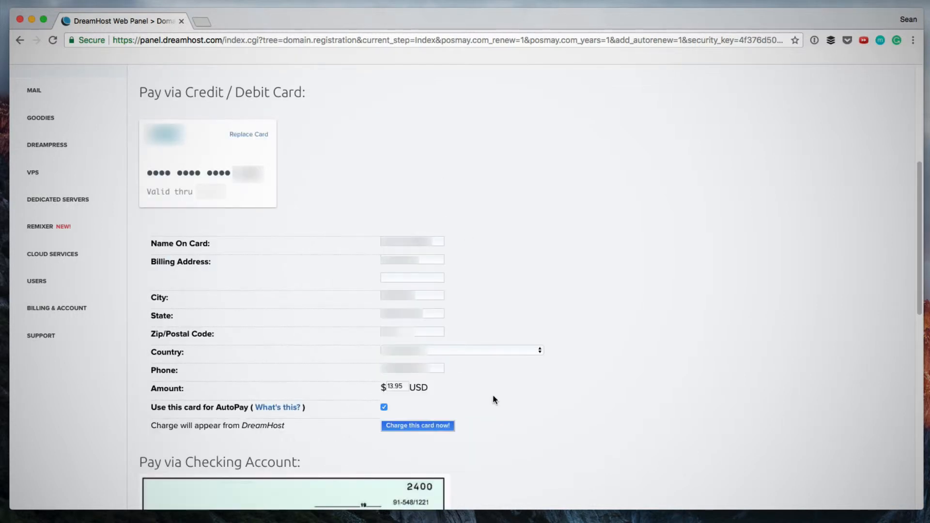
pyautogui.moveTo(447, 411)
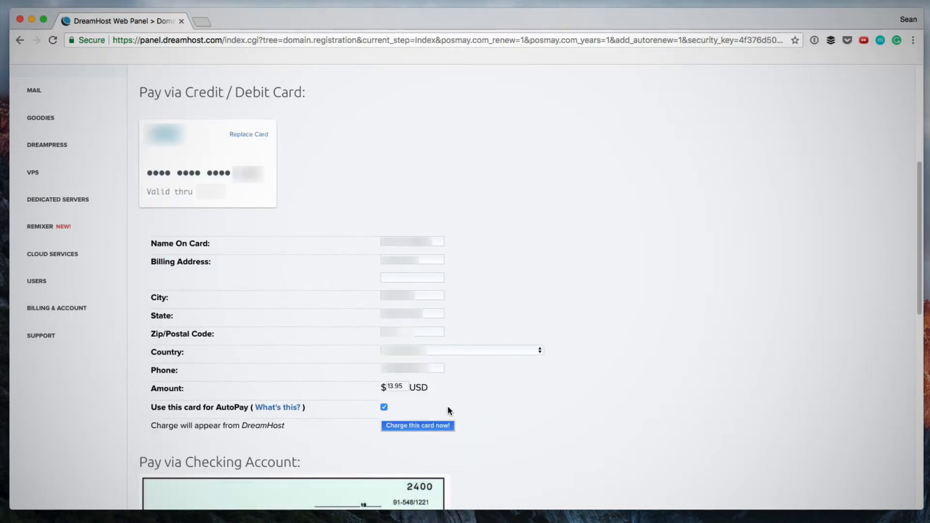
pyautogui.moveTo(436, 413)
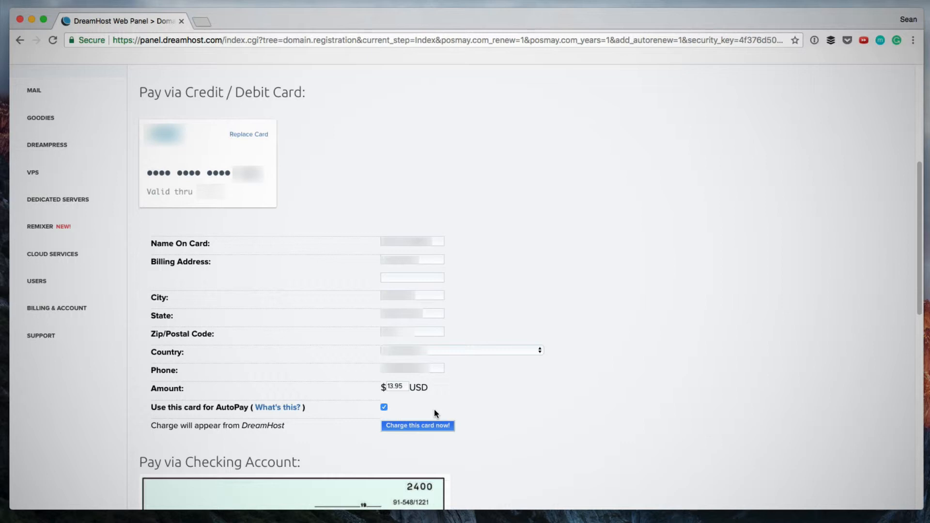
pyautogui.moveTo(411, 420)
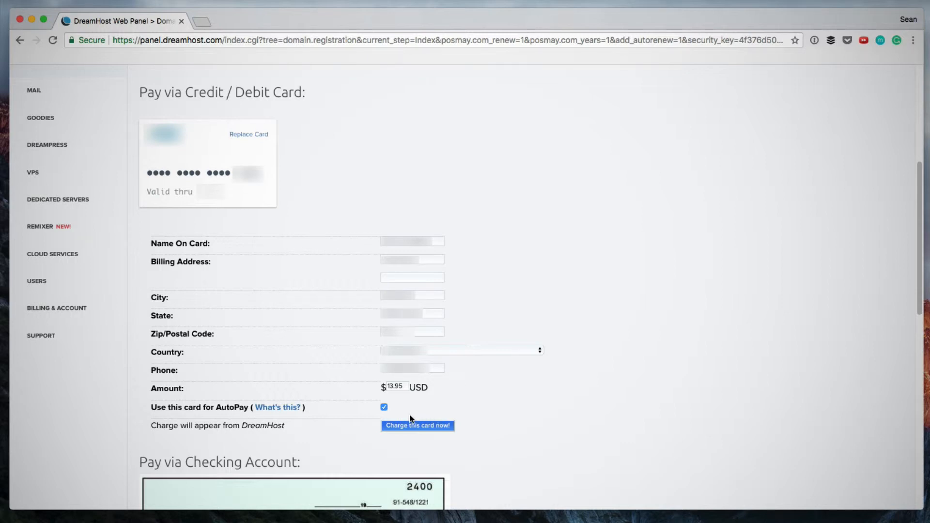
pyautogui.moveTo(490, 409)
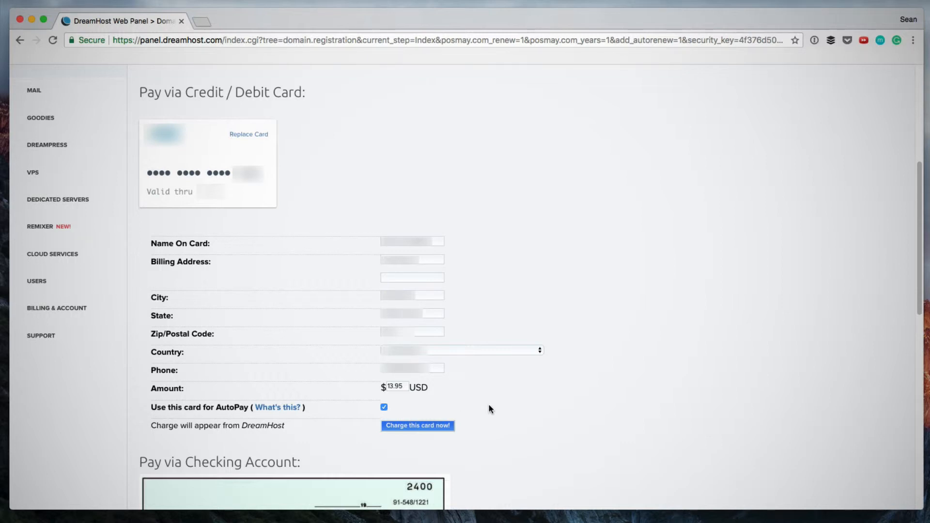
pyautogui.moveTo(417, 426)
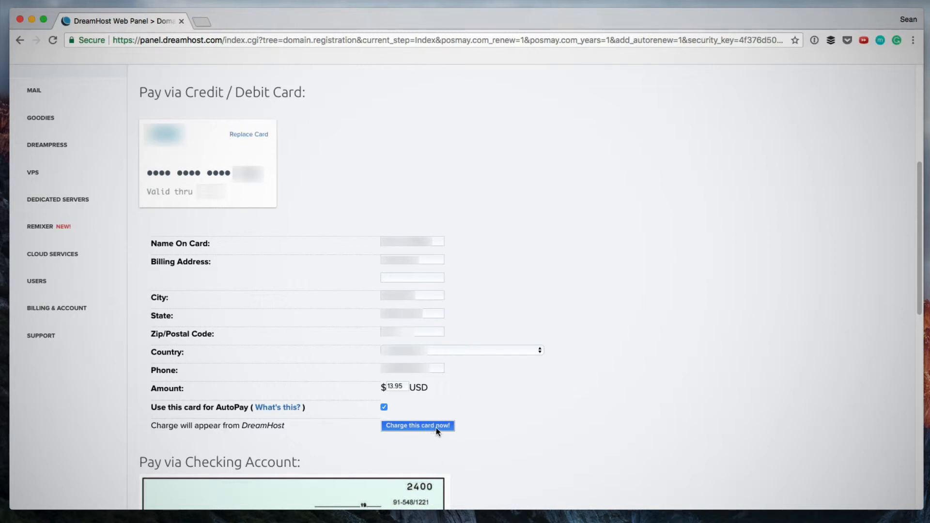
# - Charge the card $13.95 for the renewal, then return to the dashboard
pyautogui.click(418, 425)
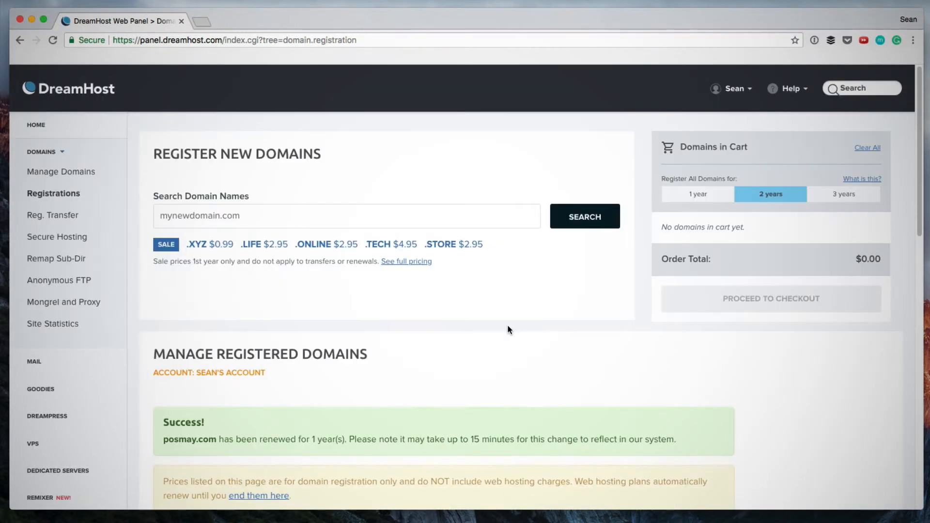
pyautogui.moveTo(805, 429)
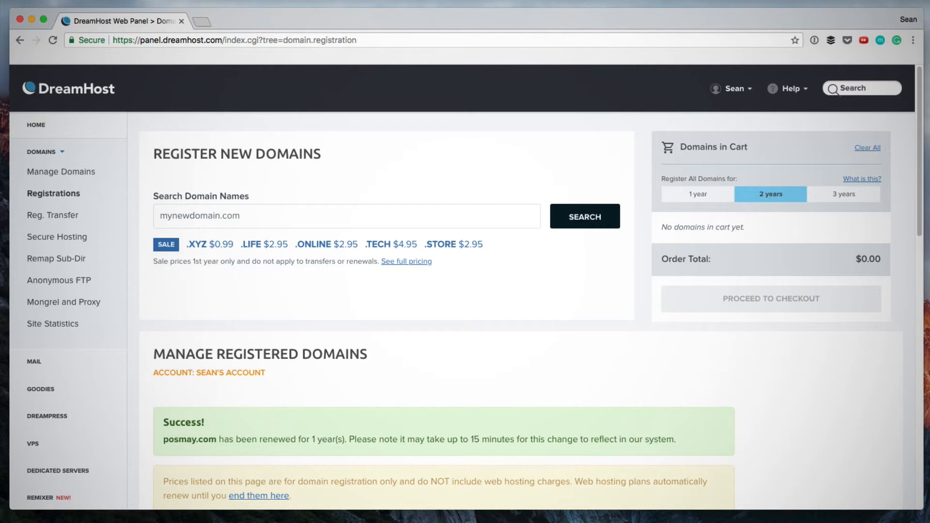
pyautogui.click(35, 124)
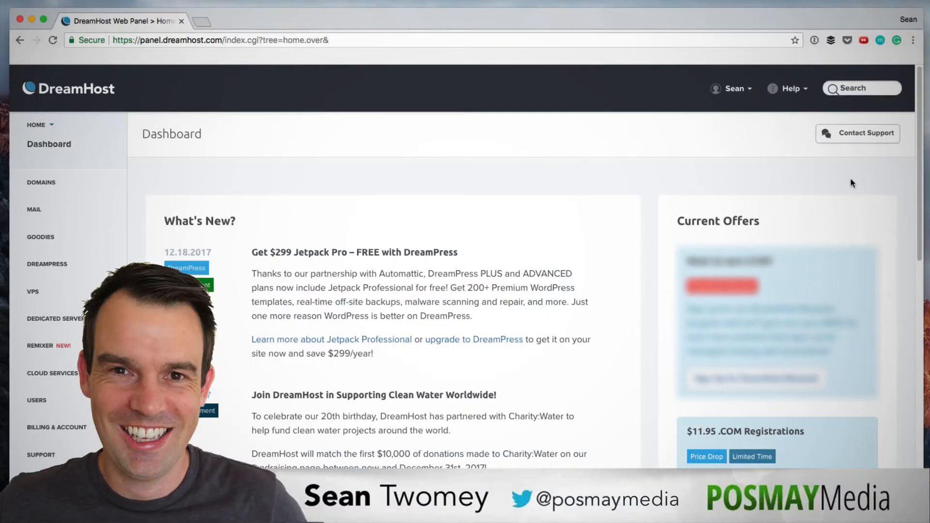